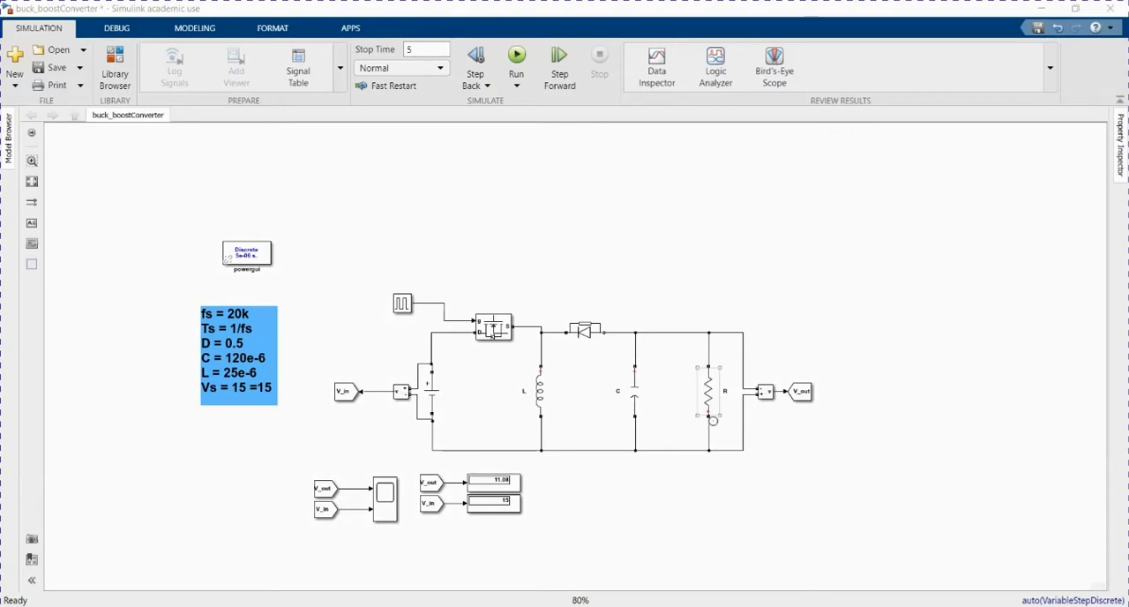
Review the DC voltage source and resistor parameters, leaving them unchanged.
{"action": "left_click", "coordinate": [710, 388]}
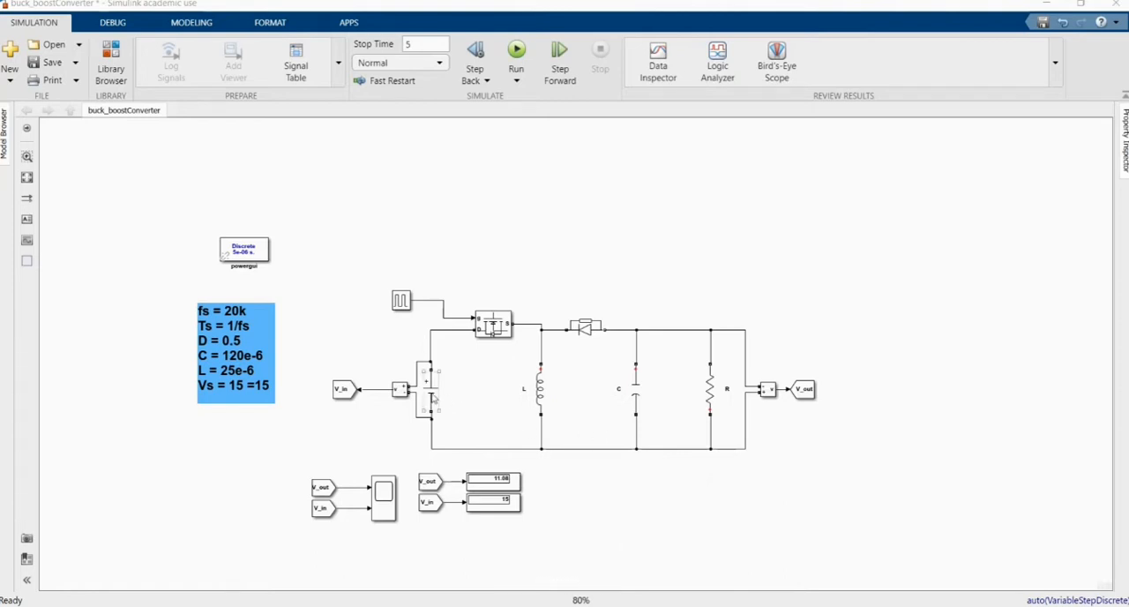
{"action": "double_click", "coordinate": [430, 388]}
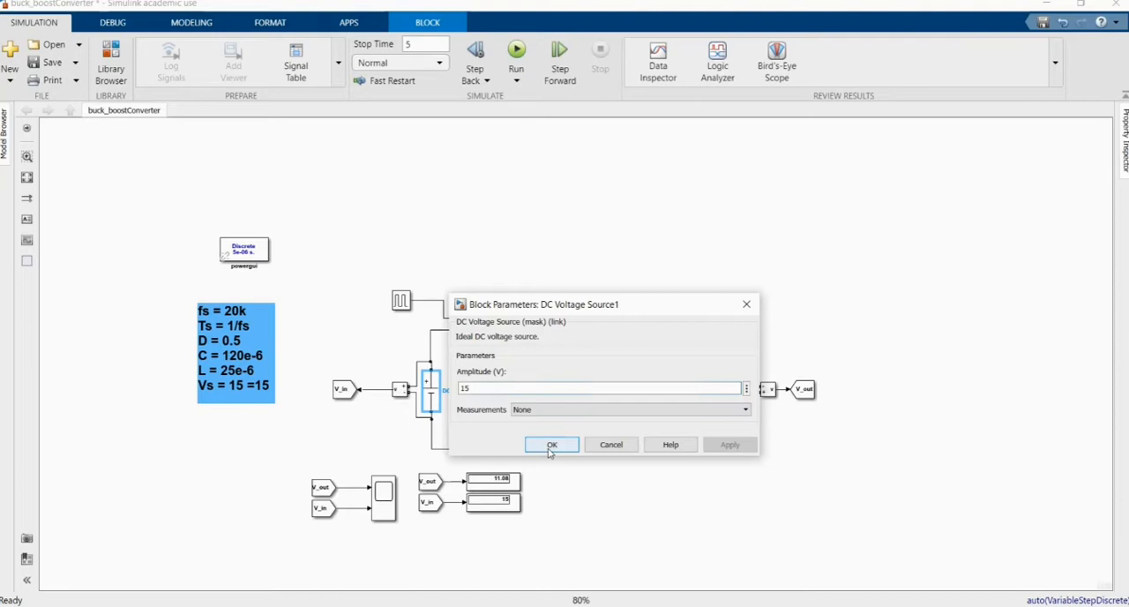
{"action": "left_click", "coordinate": [551, 444]}
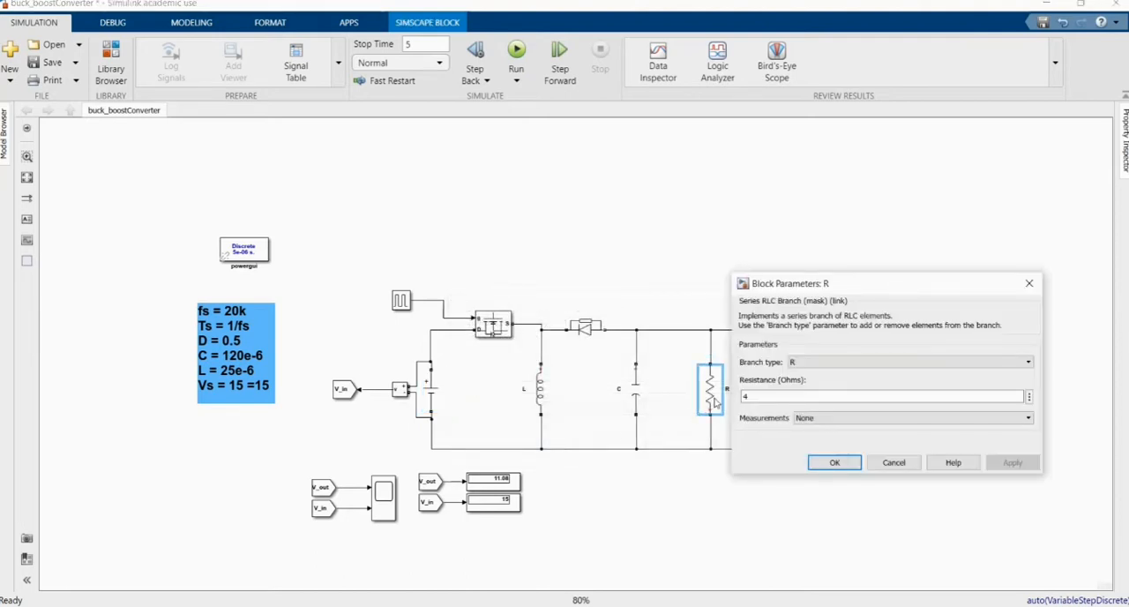
{"action": "mouse_move", "coordinate": [767, 410]}
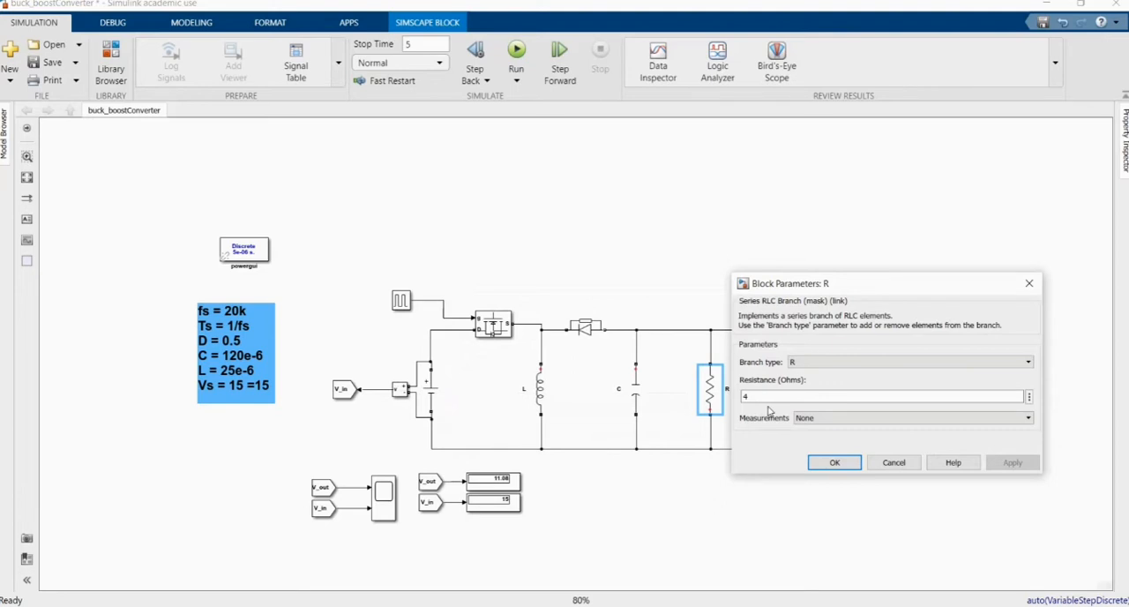
{"action": "left_click", "coordinate": [834, 462]}
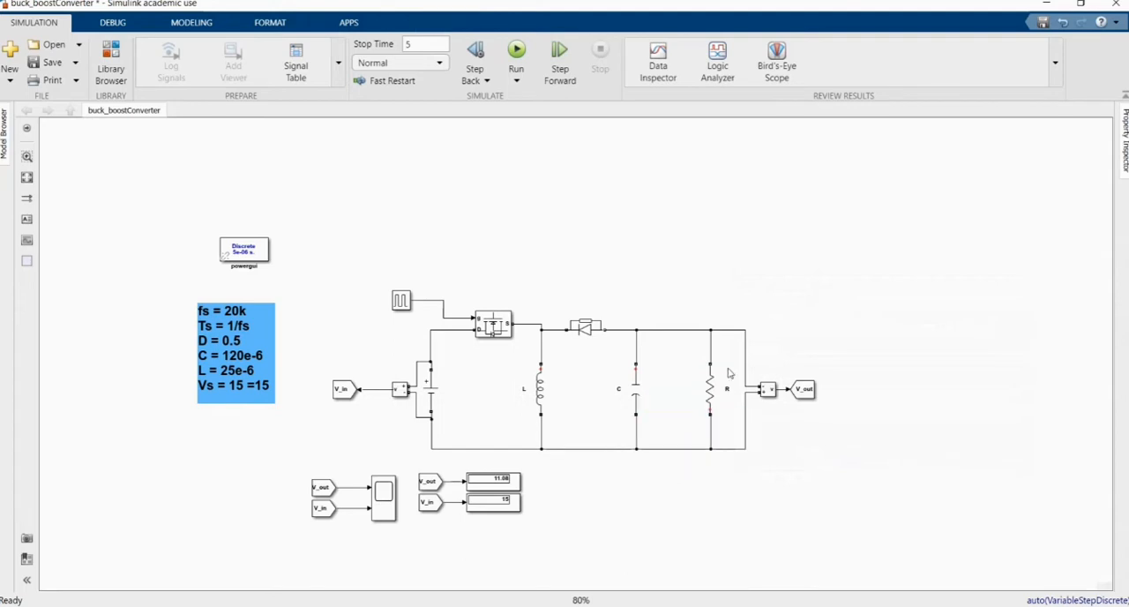
Review the inductor, diode and MOSFET (Ron 0.1 ohm, Rd 0.01) parameters unchanged.
{"action": "double_click", "coordinate": [635, 388]}
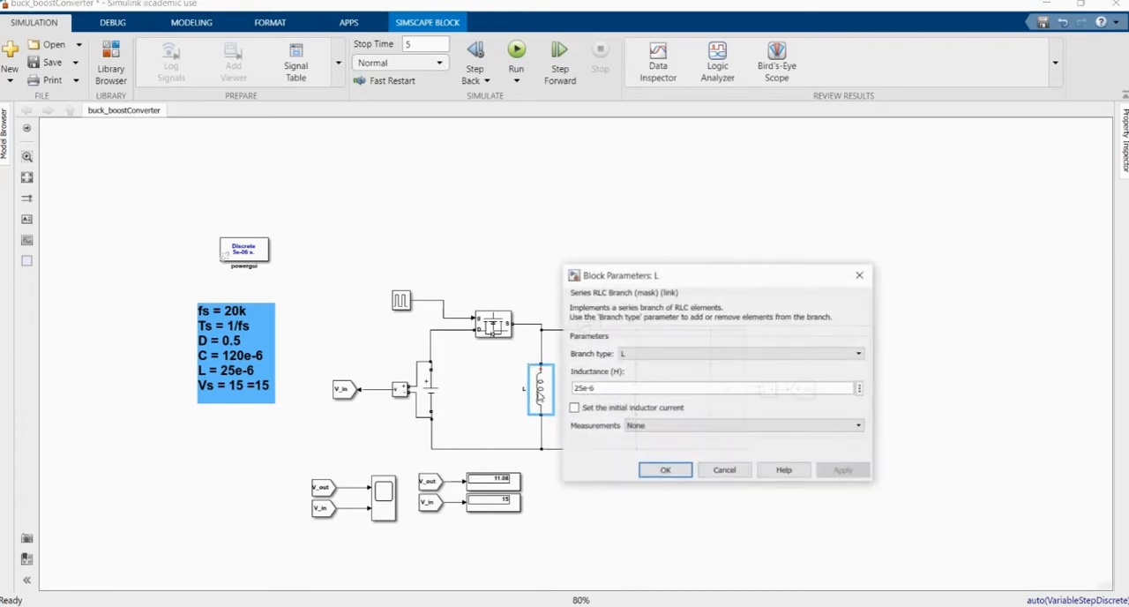
{"action": "left_click", "coordinate": [665, 470]}
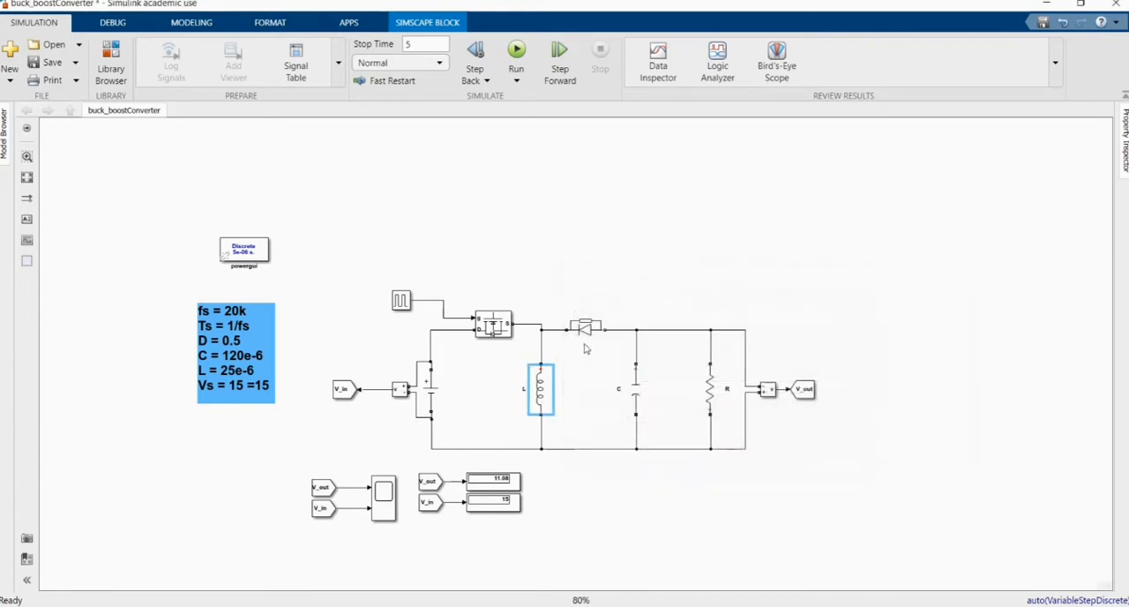
{"action": "double_click", "coordinate": [585, 328]}
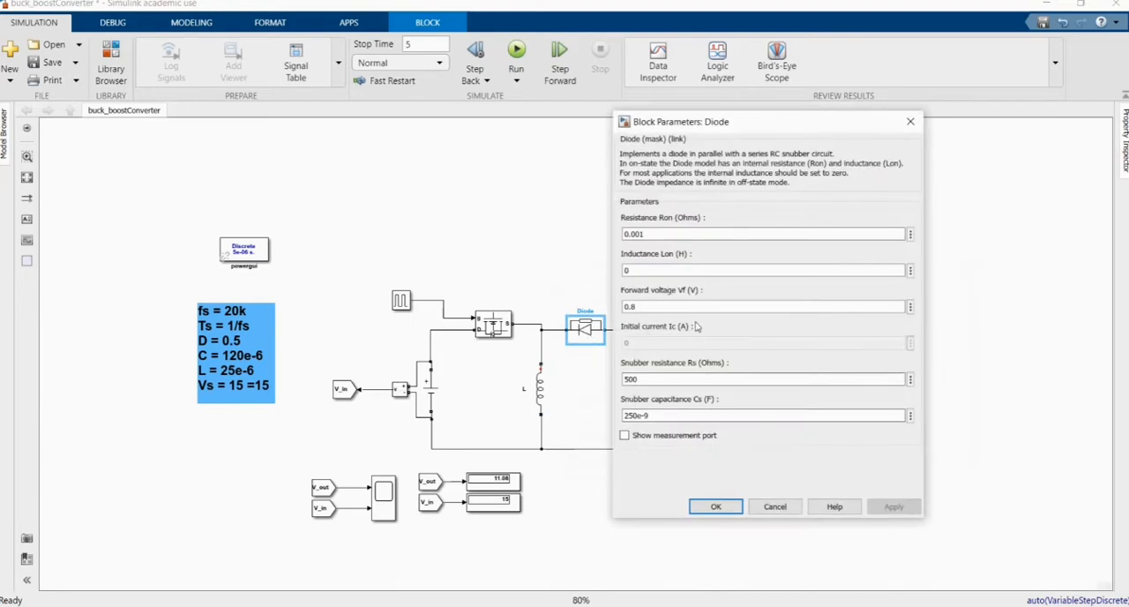
{"action": "mouse_move", "coordinate": [696, 327]}
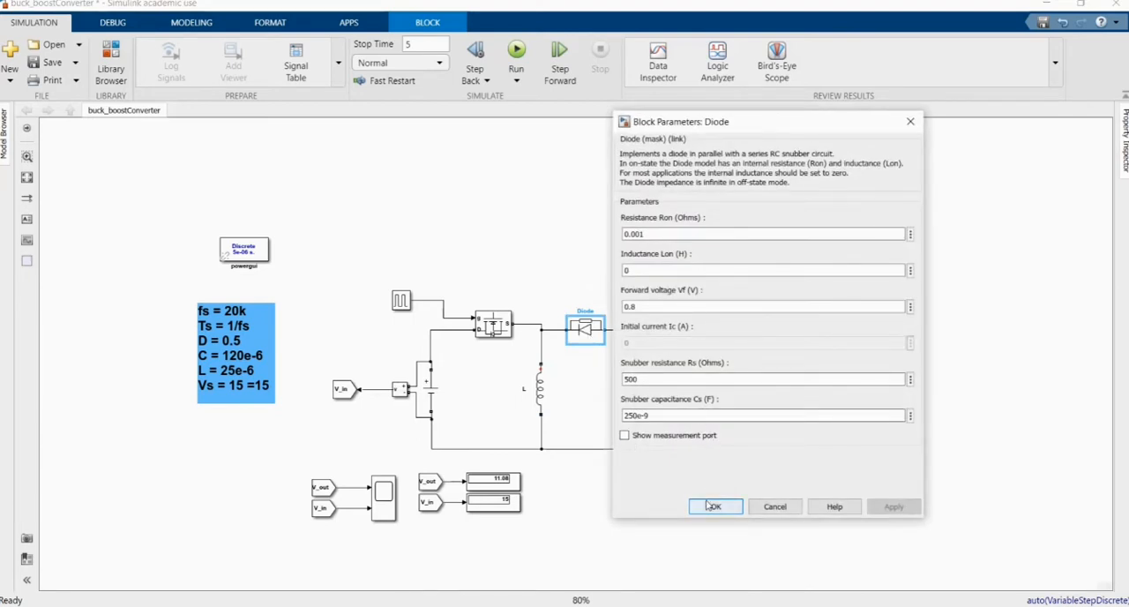
{"action": "left_click", "coordinate": [714, 505]}
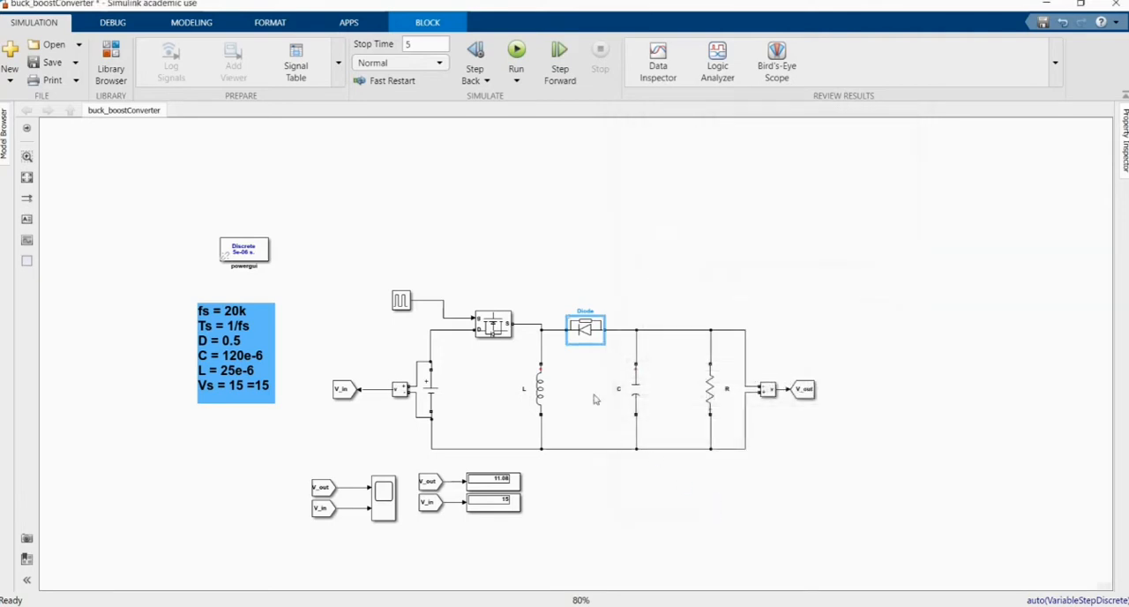
{"action": "double_click", "coordinate": [494, 325]}
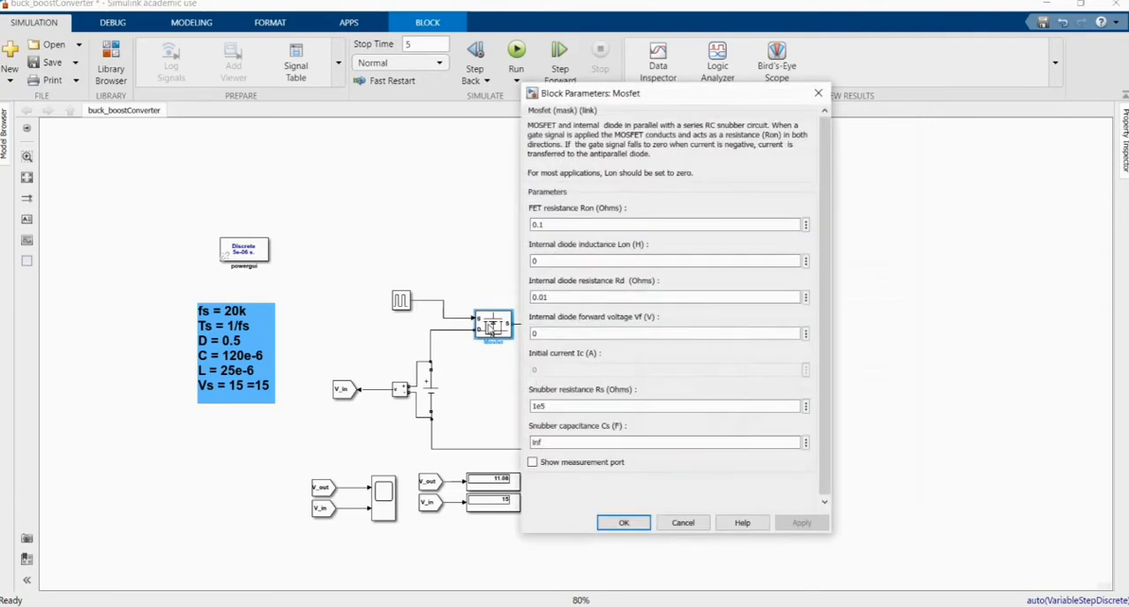
{"action": "mouse_move", "coordinate": [650, 471]}
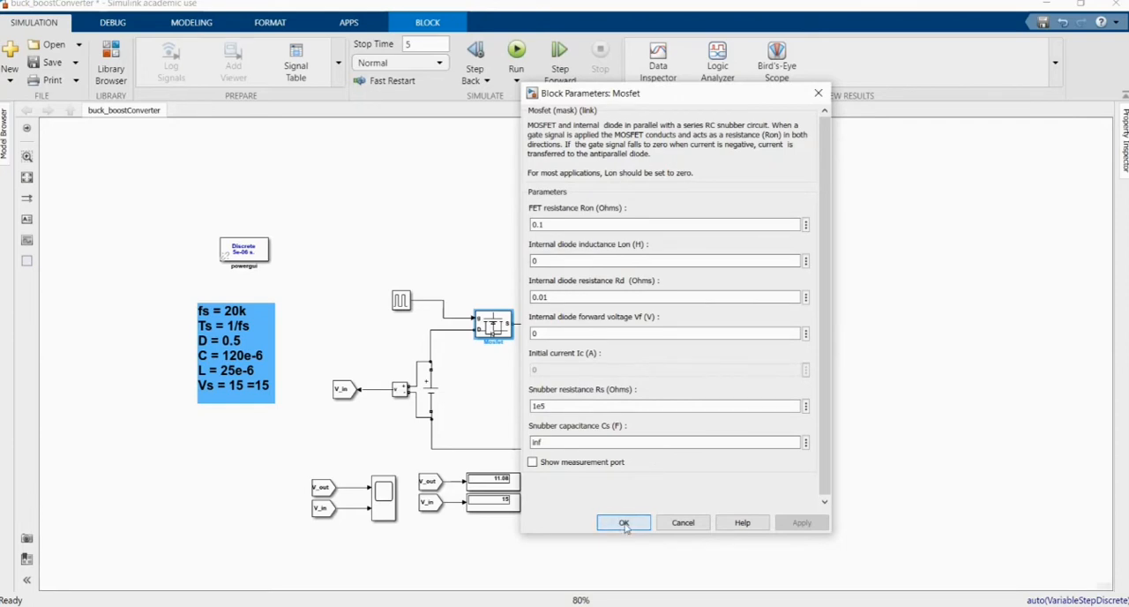
{"action": "left_click", "coordinate": [623, 522]}
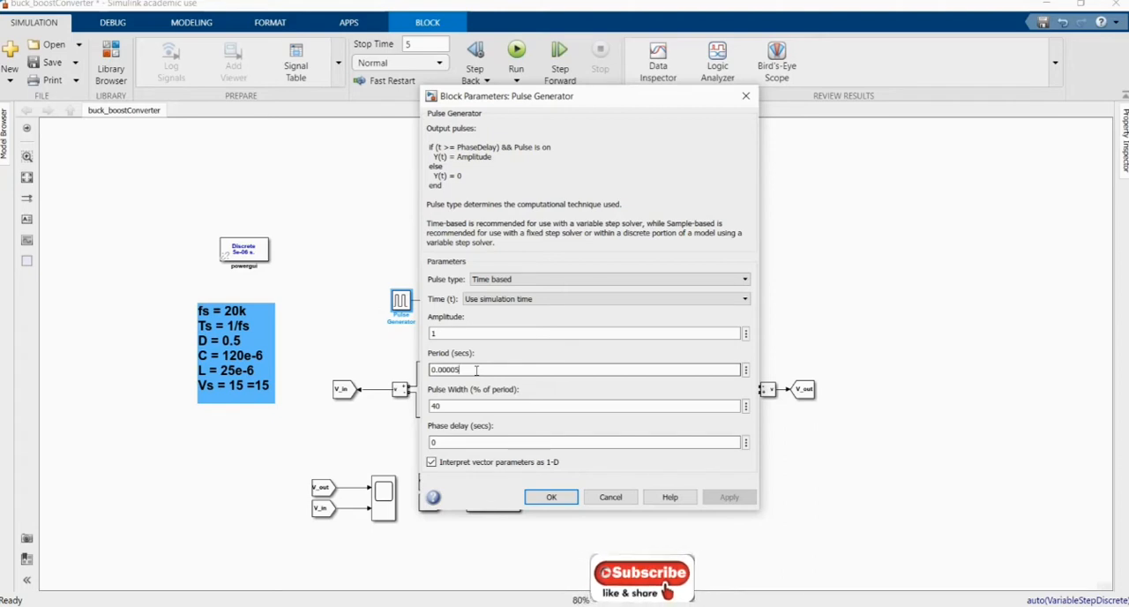
Reopen the Pulse Generator and confirm its pulse width at 40% of the 0.00005 s period.
{"action": "left_click", "coordinate": [550, 497]}
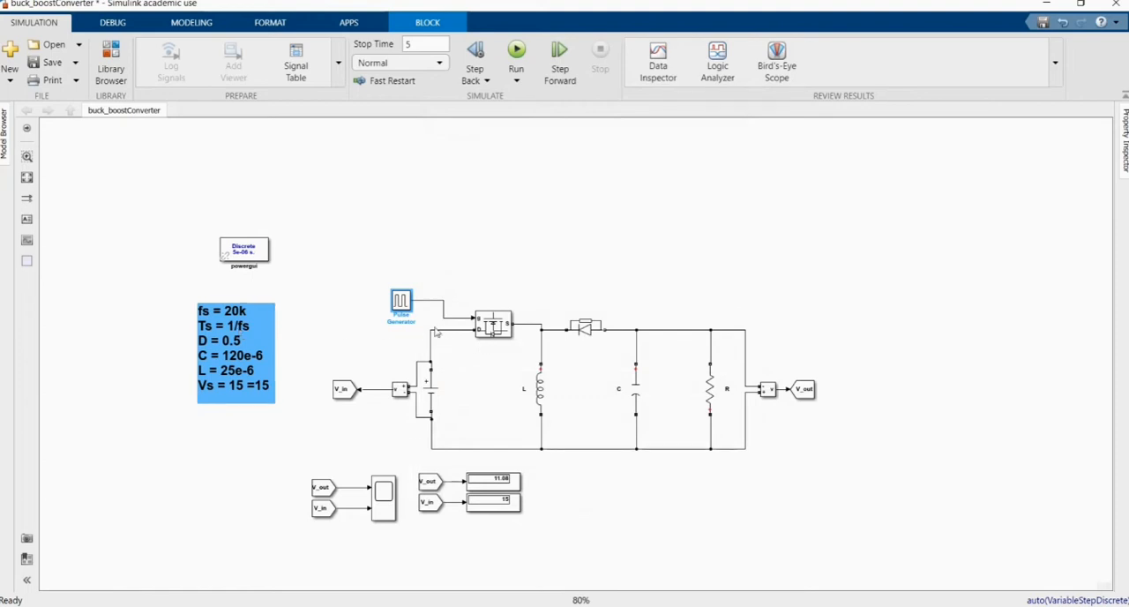
{"action": "left_click", "coordinate": [402, 302]}
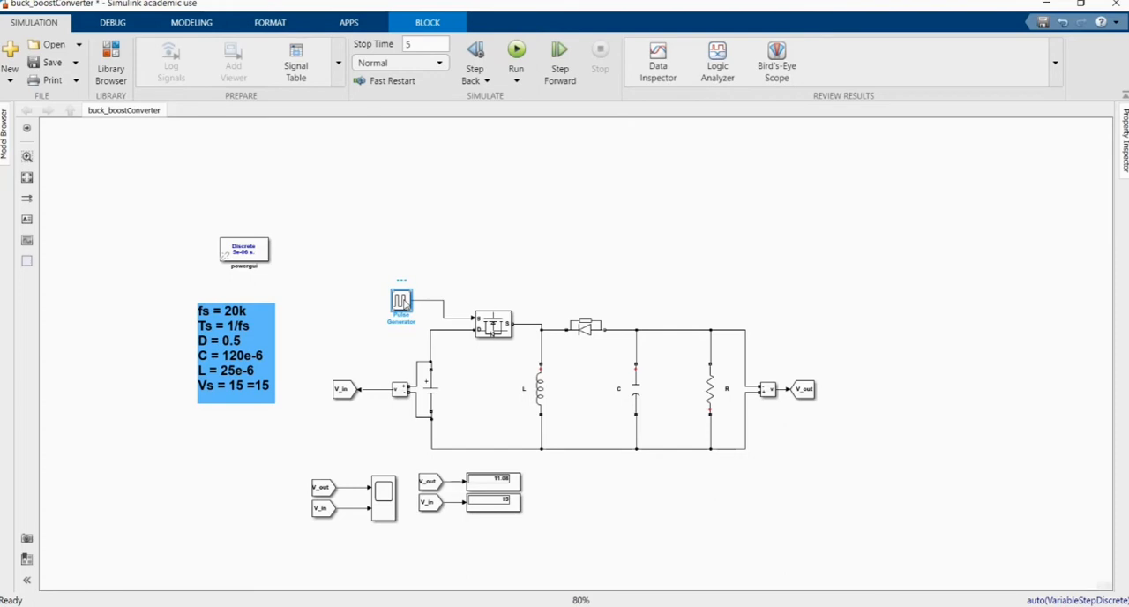
{"action": "double_click", "coordinate": [400, 300]}
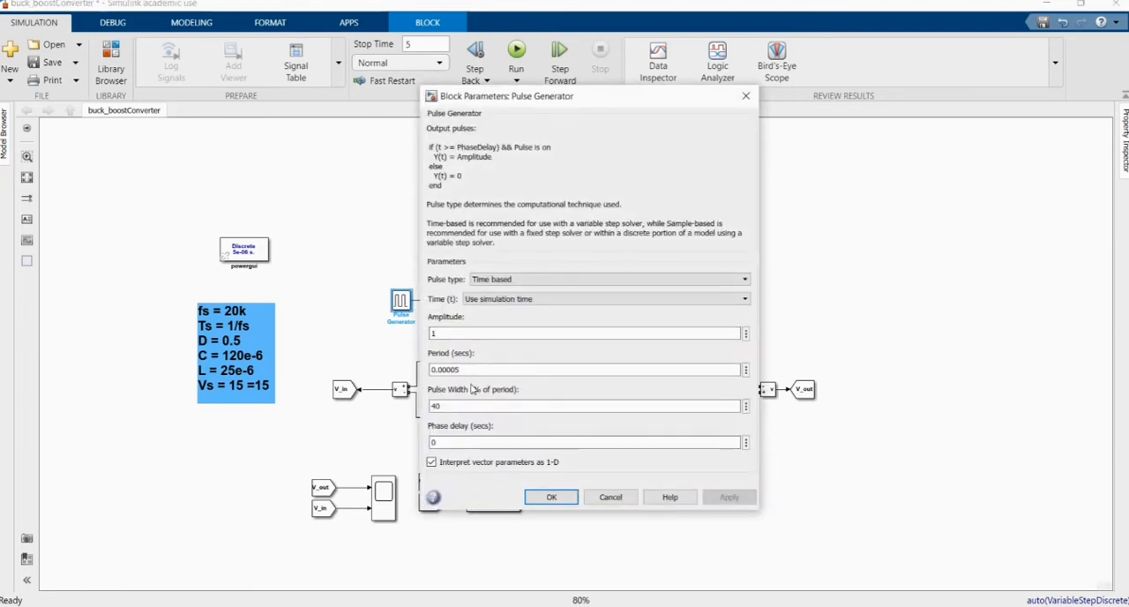
{"action": "mouse_move", "coordinate": [465, 386]}
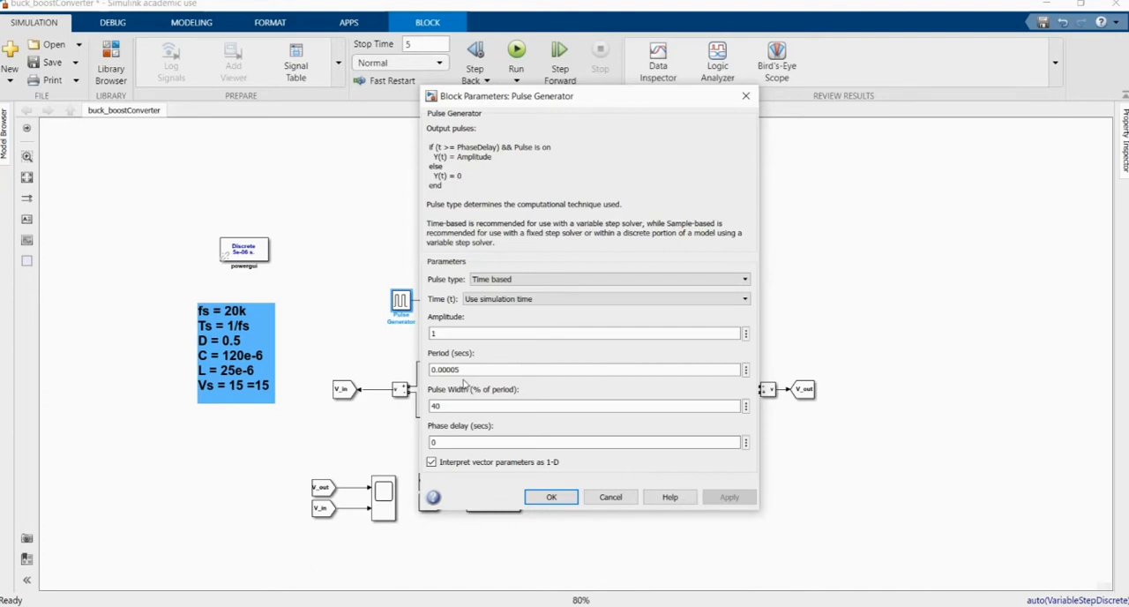
{"action": "triple_click", "coordinate": [582, 368]}
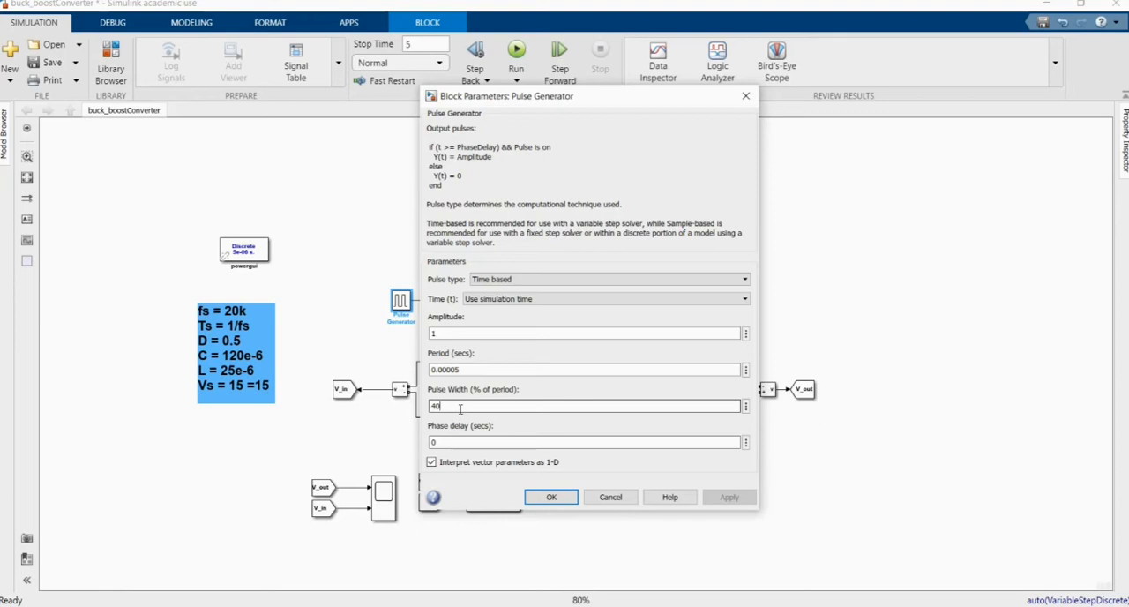
{"action": "left_click", "coordinate": [550, 496]}
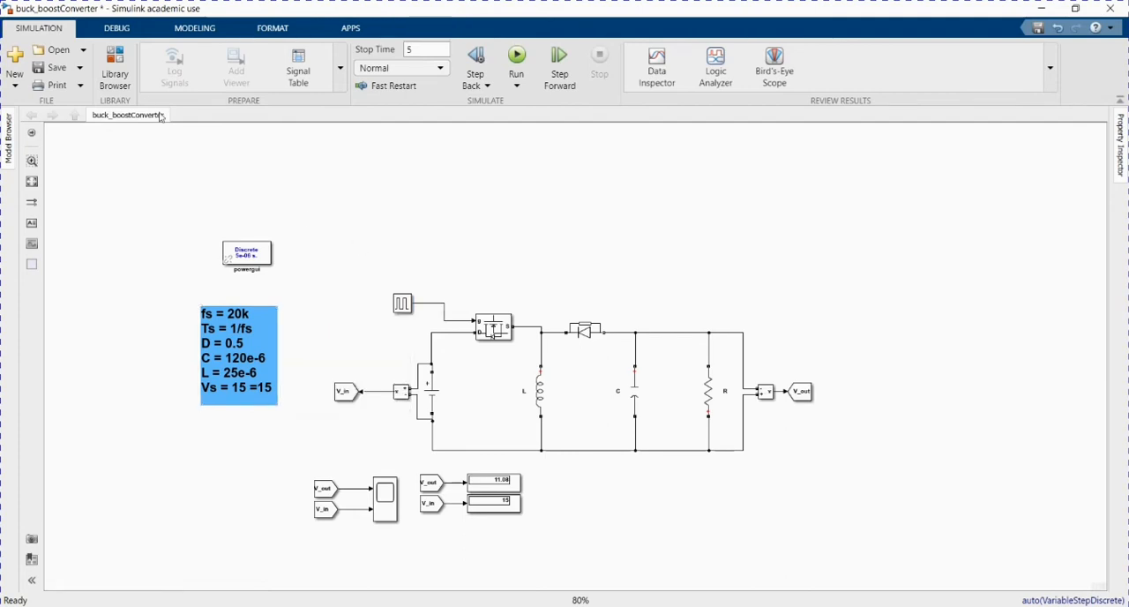
{"action": "left_click", "coordinate": [115, 67]}
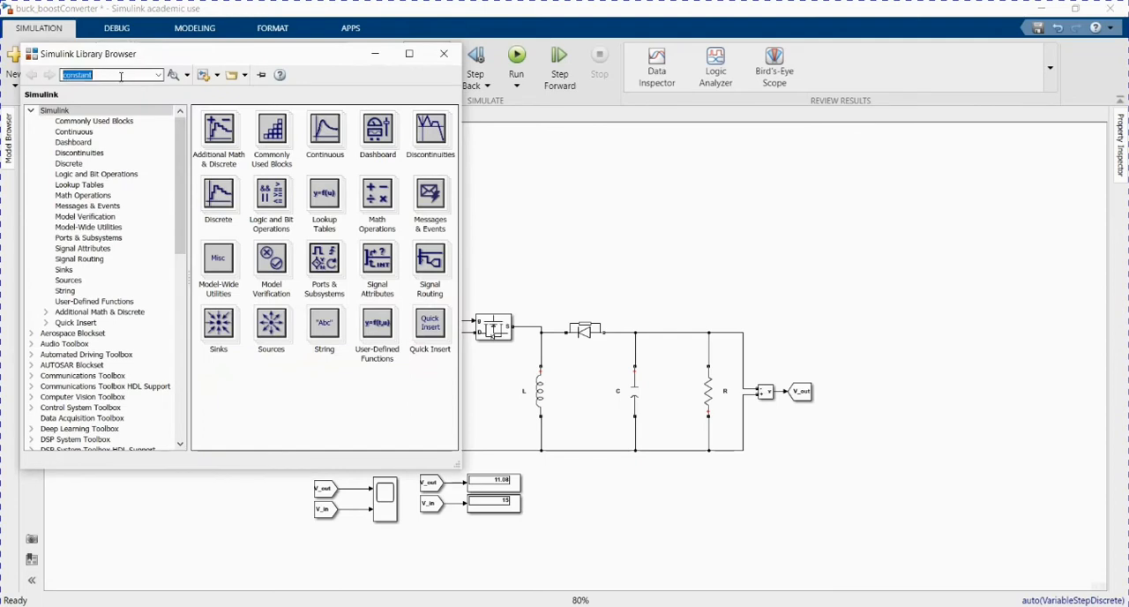
{"action": "left_click", "coordinate": [111, 74]}
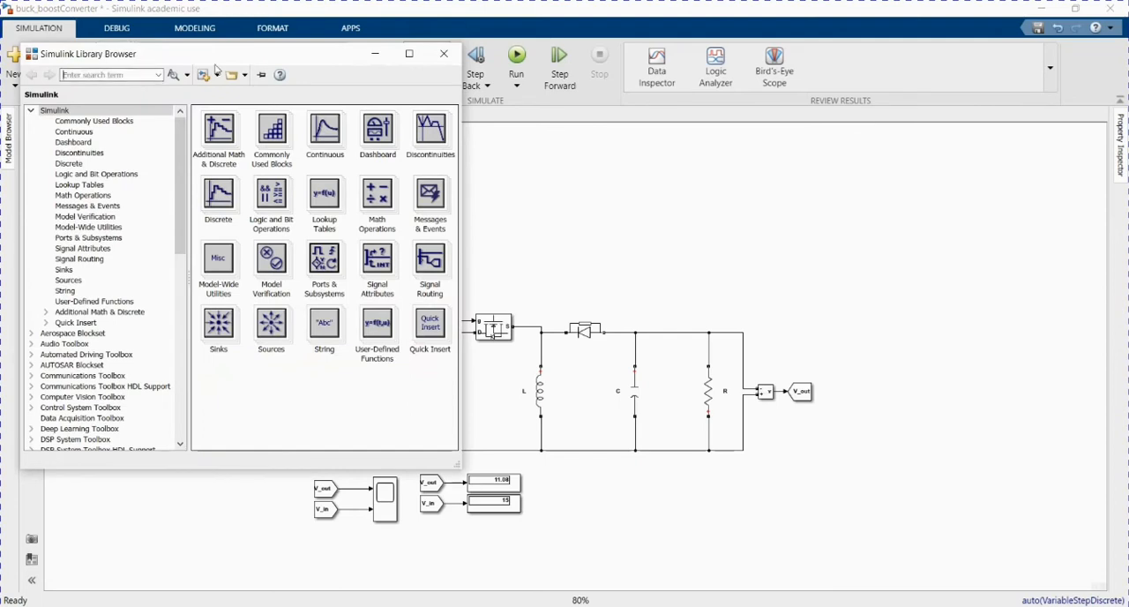
{"action": "left_click", "coordinate": [444, 54]}
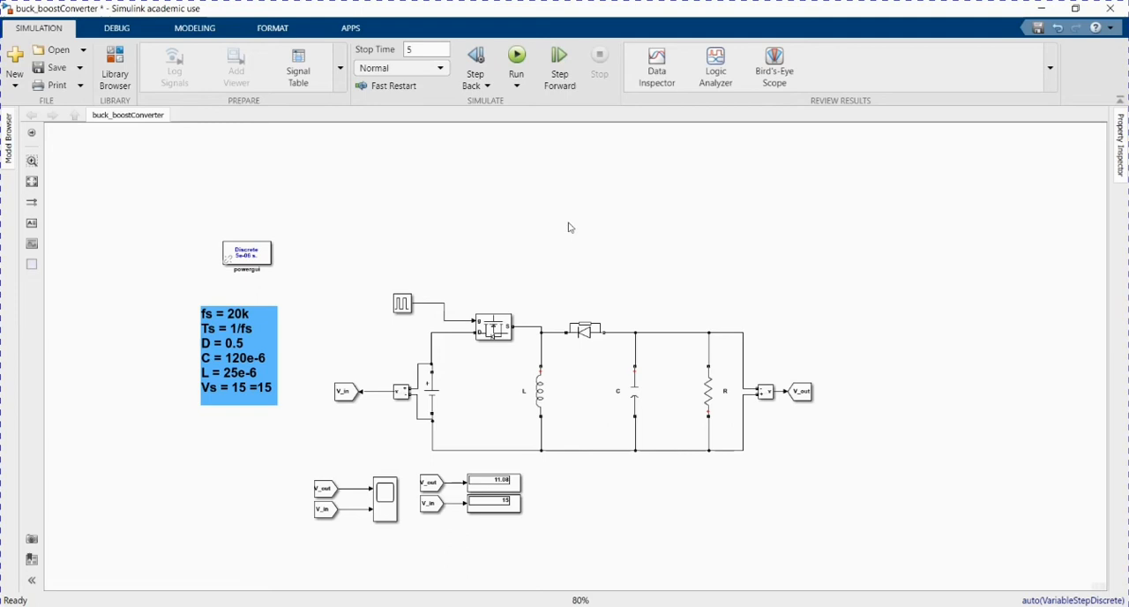
{"action": "mouse_move", "coordinate": [430, 322]}
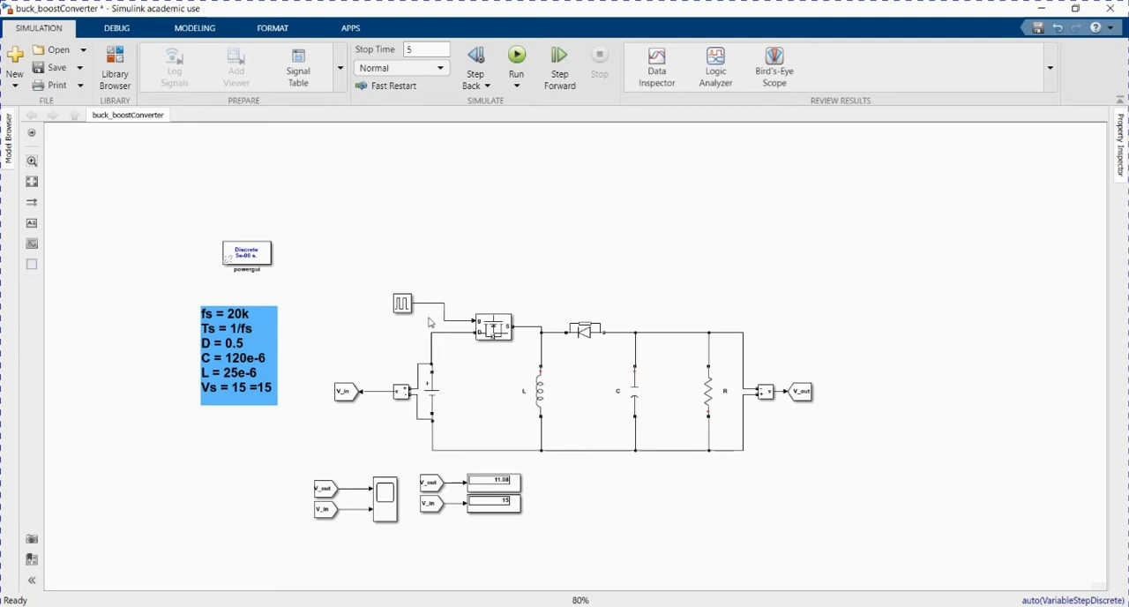
Confirm the Pulse Generator's 40% pulse width.
{"action": "left_click", "coordinate": [402, 304]}
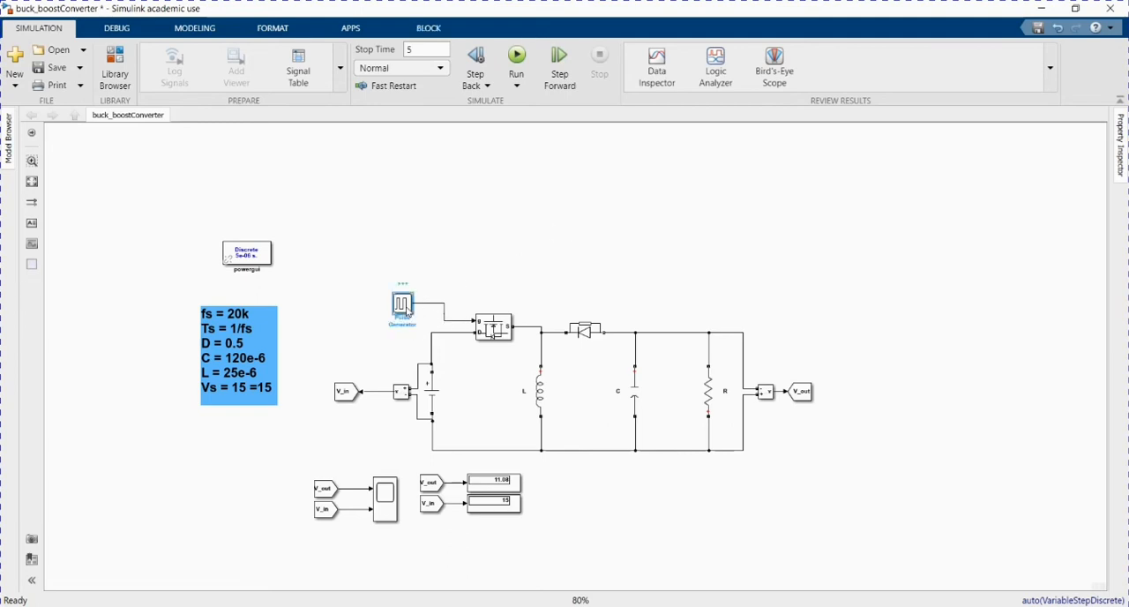
{"action": "double_click", "coordinate": [402, 306]}
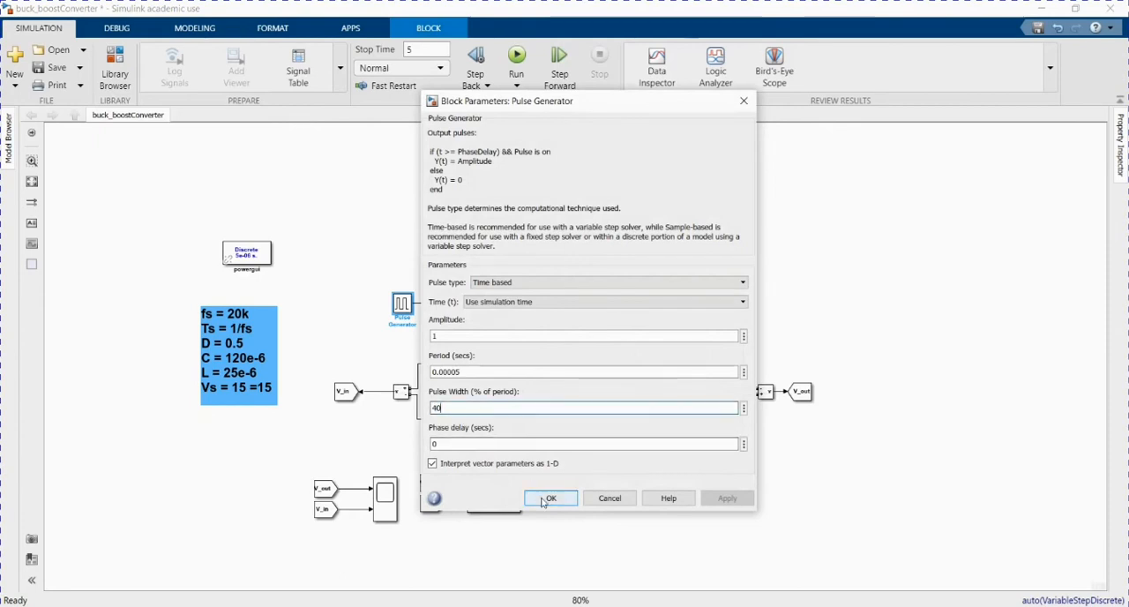
{"action": "left_click", "coordinate": [551, 497]}
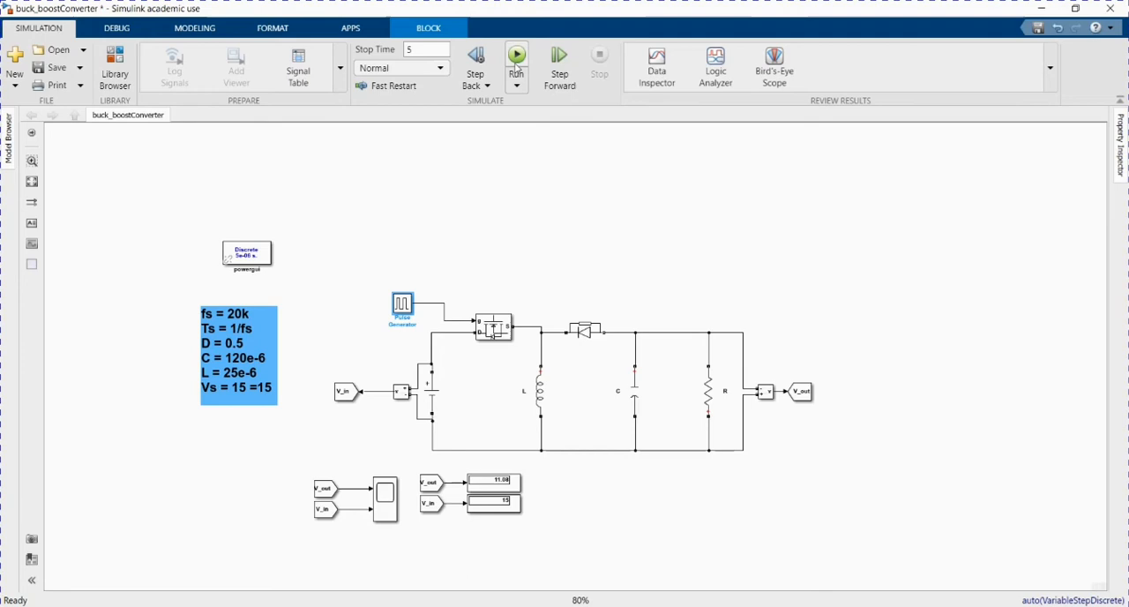
Simulate the converter, getting 11.08 V output, and set the stop time to 3.
{"action": "left_click", "coordinate": [516, 57]}
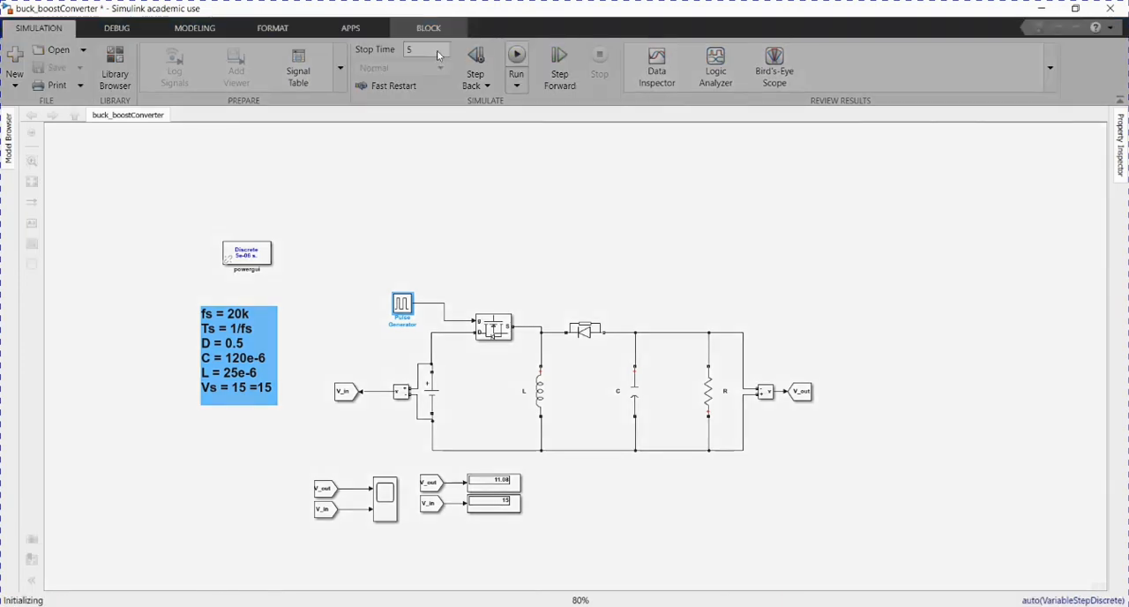
{"action": "left_click", "coordinate": [516, 55]}
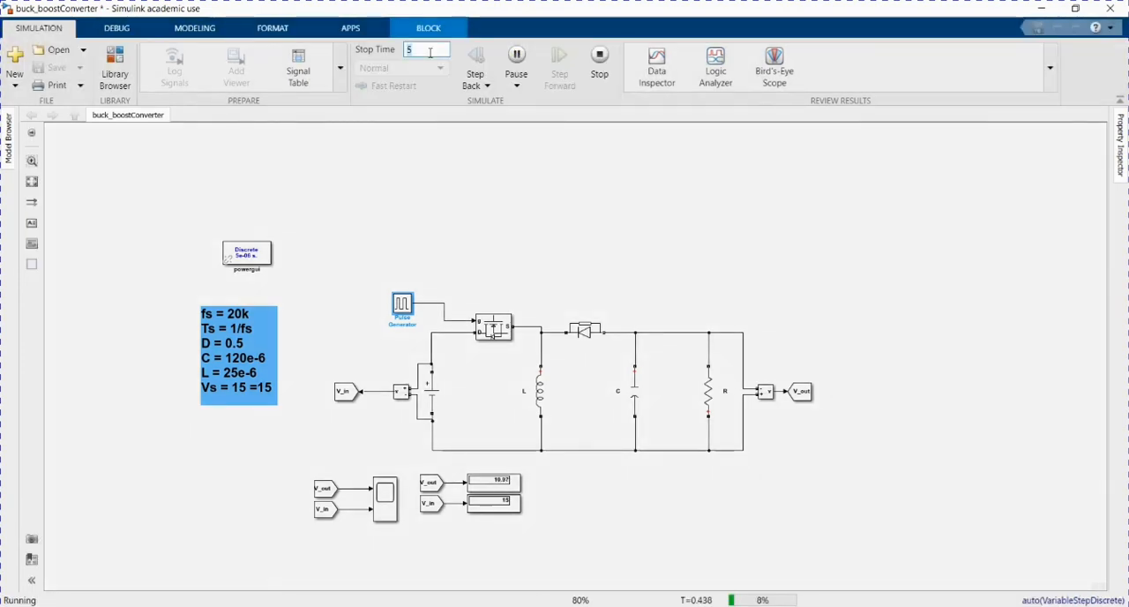
{"action": "type", "text": "3"}
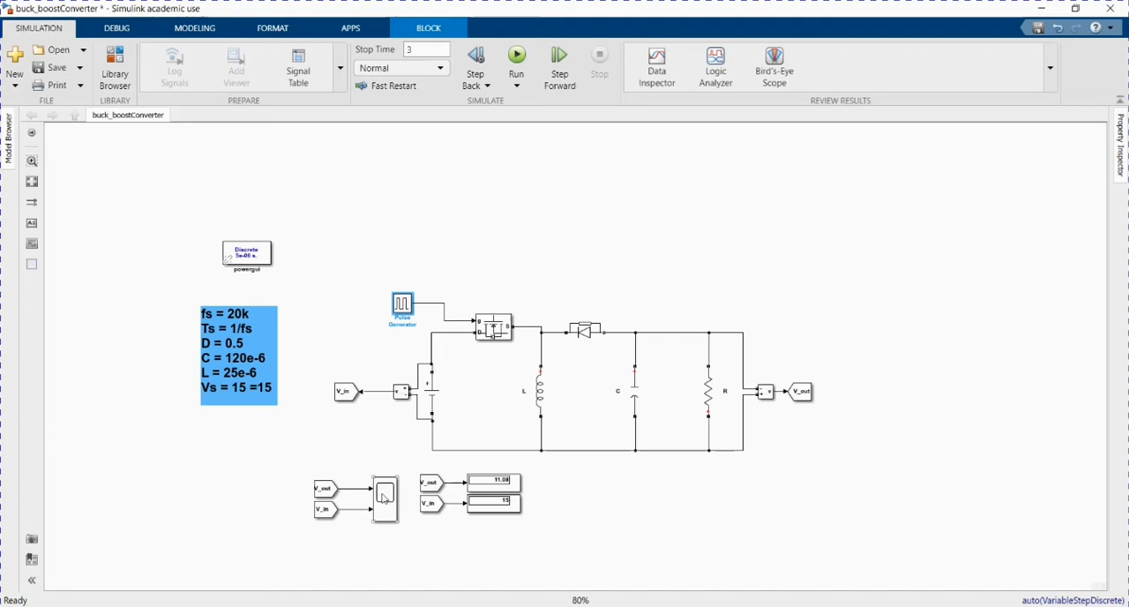
{"action": "double_click", "coordinate": [383, 496]}
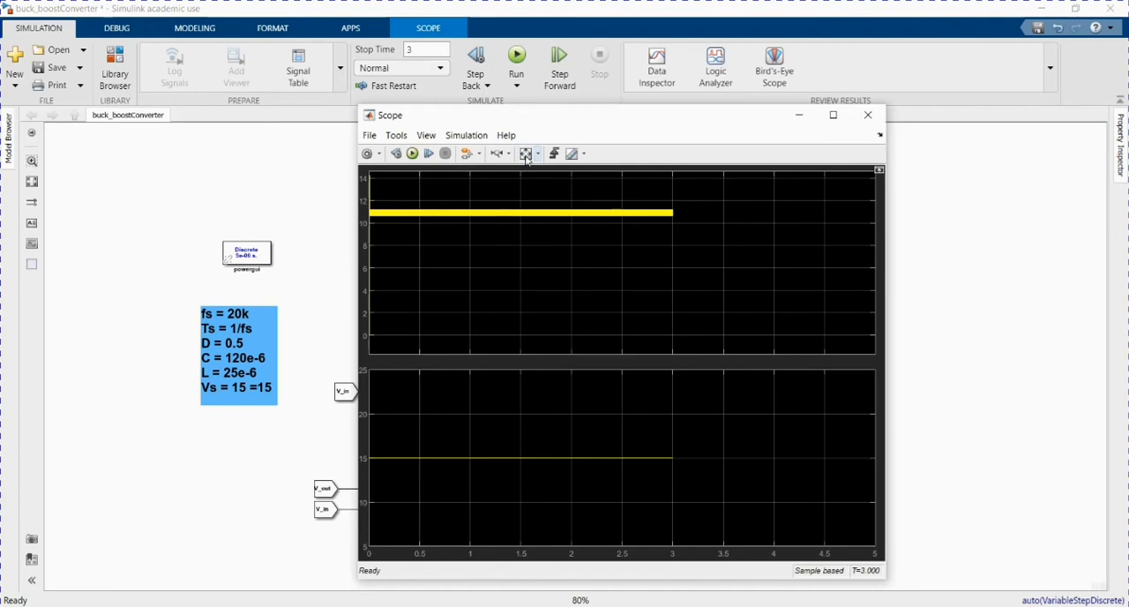
{"action": "left_click", "coordinate": [867, 115]}
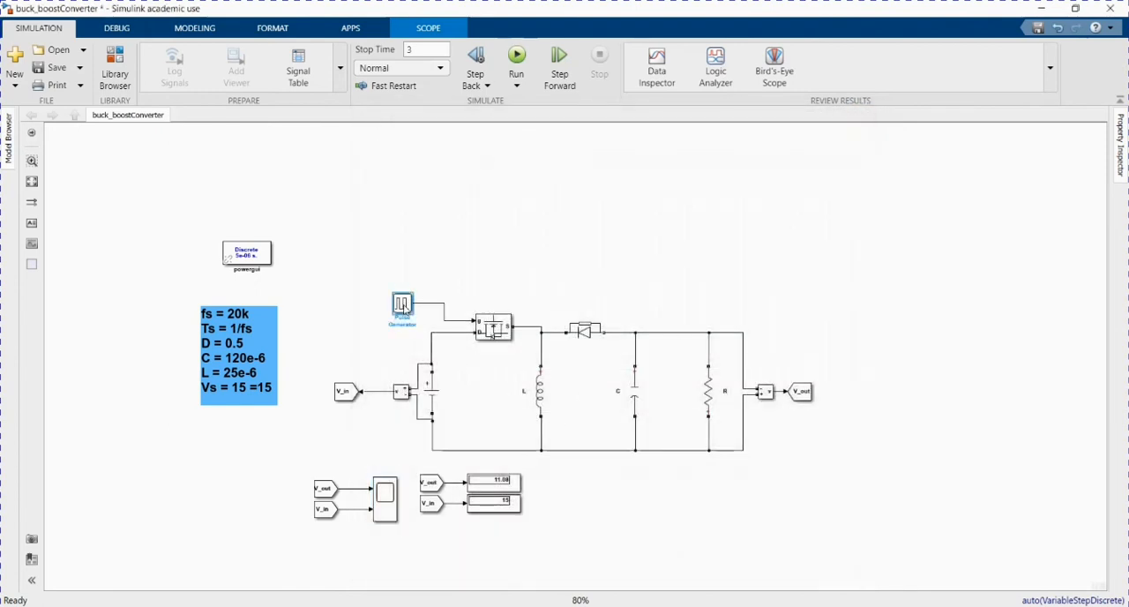
Set the pulse width to 30% and rerun the simulation, bucking output below 15 V.
{"action": "double_click", "coordinate": [402, 306]}
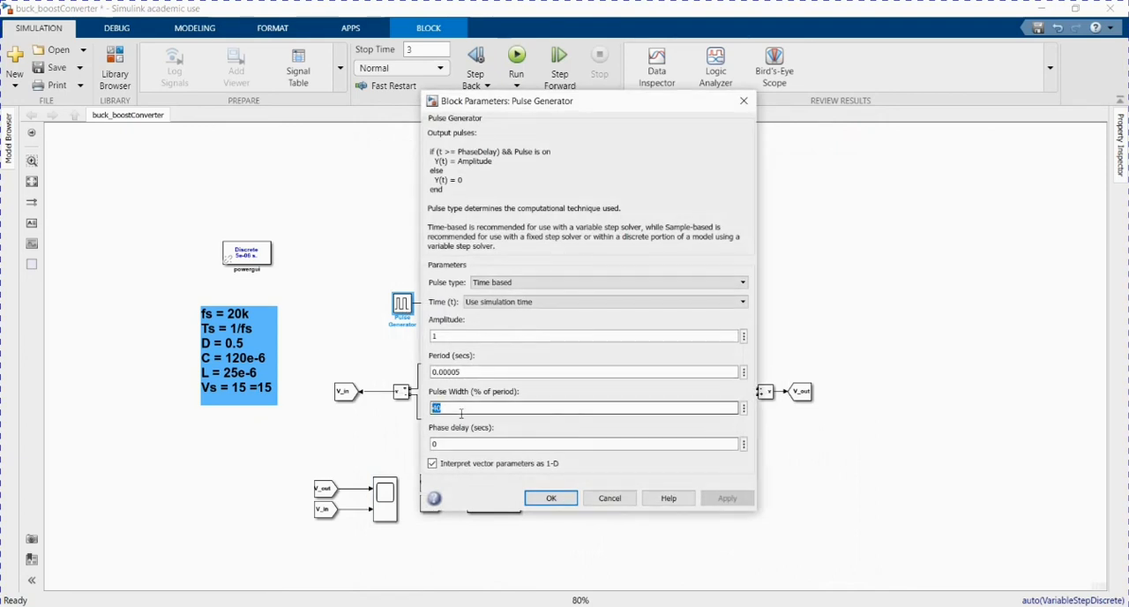
{"action": "type", "text": "30"}
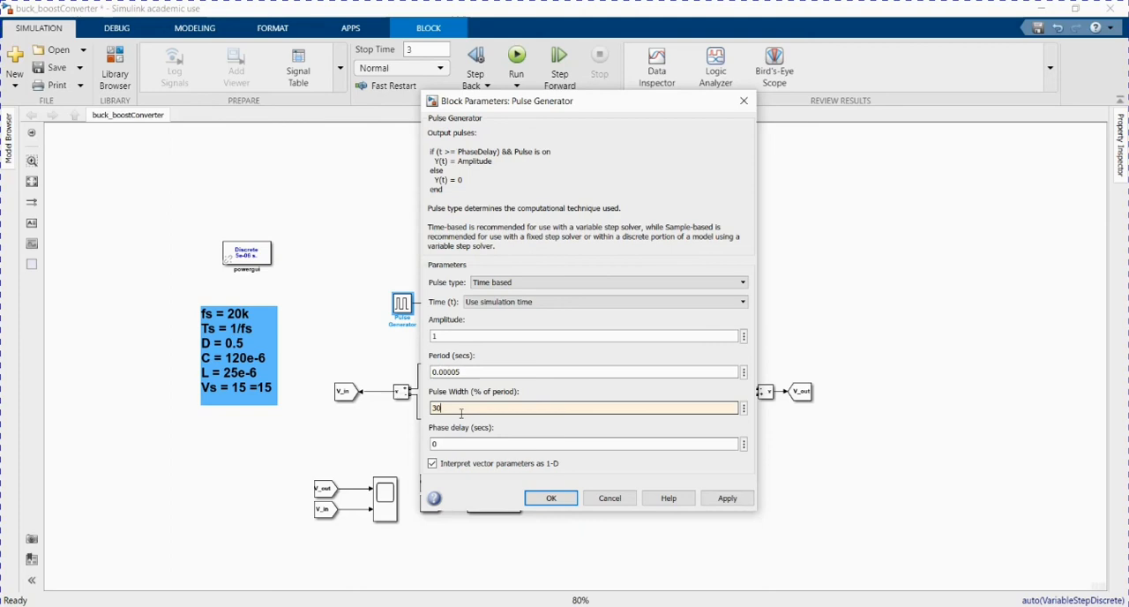
{"action": "left_click", "coordinate": [551, 497]}
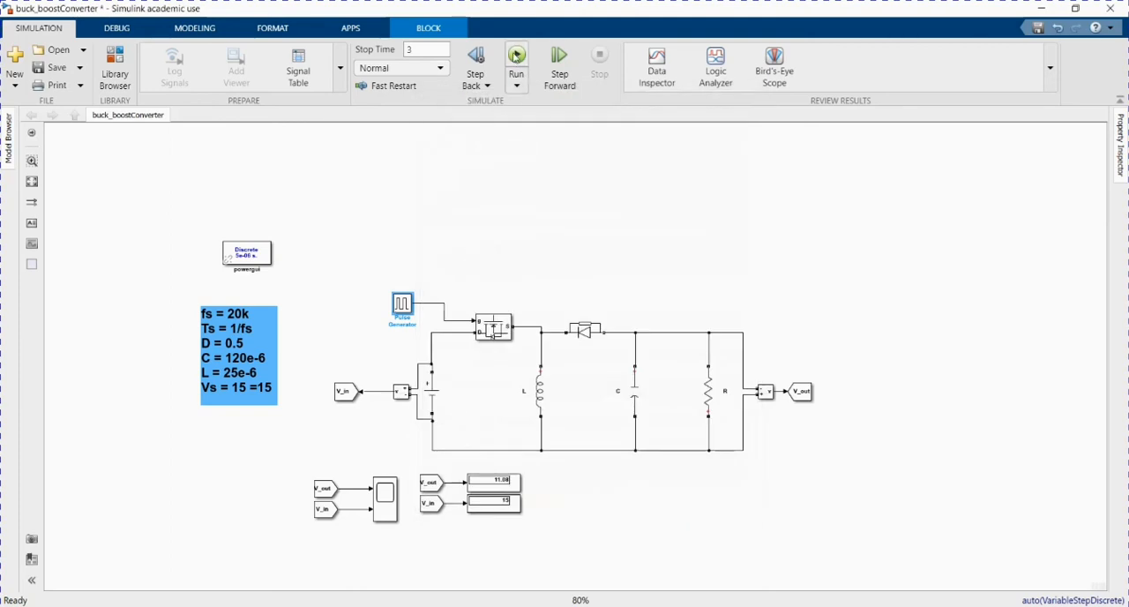
{"action": "left_click", "coordinate": [516, 62]}
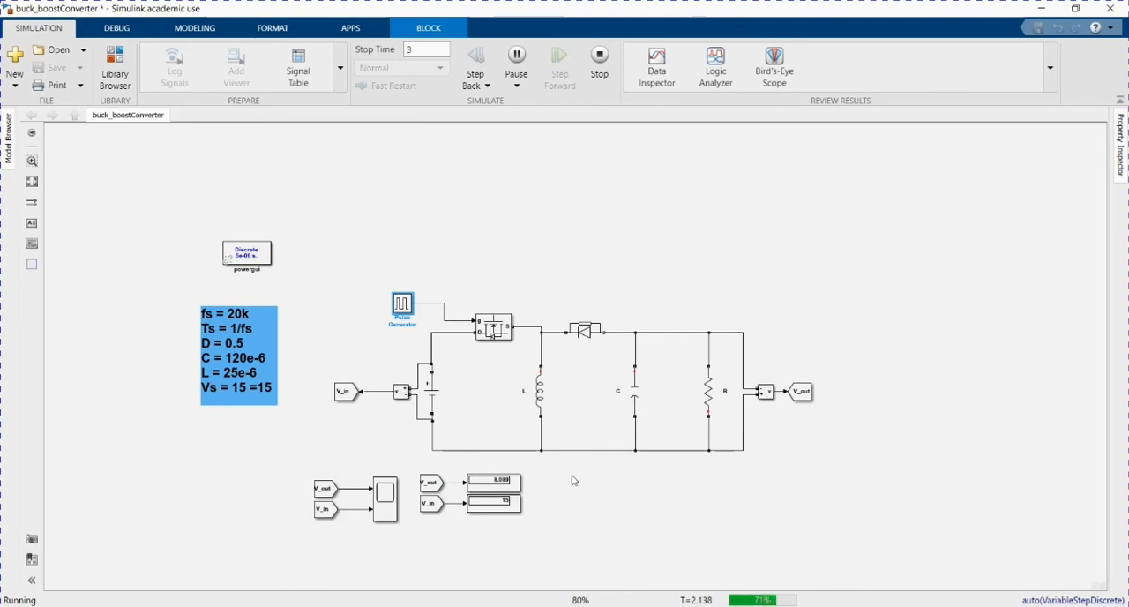
{"action": "left_click", "coordinate": [599, 54]}
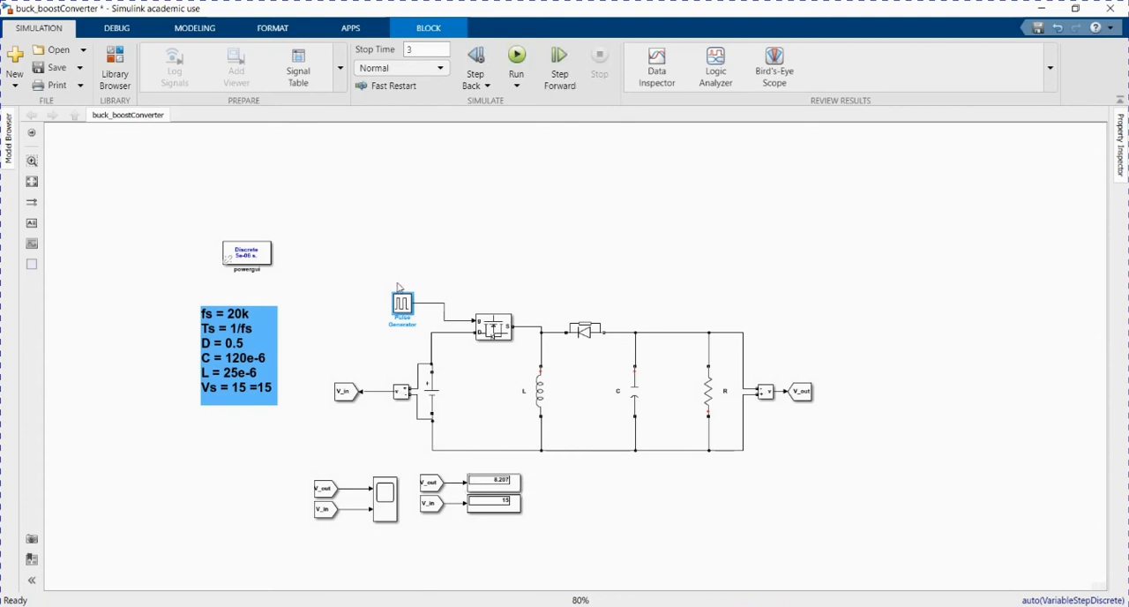
Set the pulse width to 60% and rerun, boosting output to 20.12 V.
{"action": "double_click", "coordinate": [402, 304]}
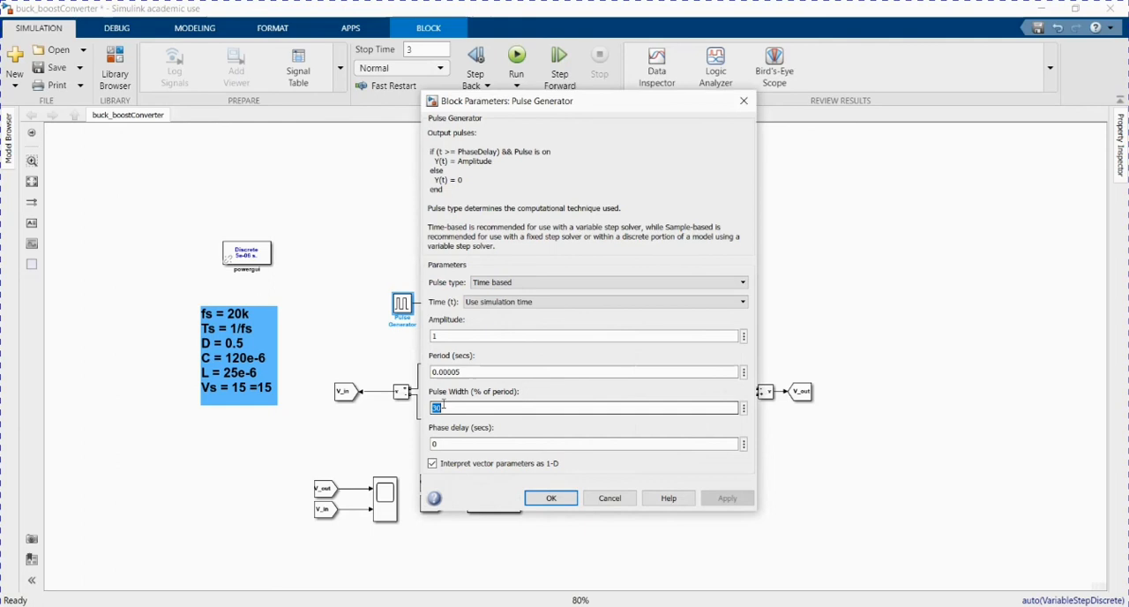
{"action": "type", "text": "60"}
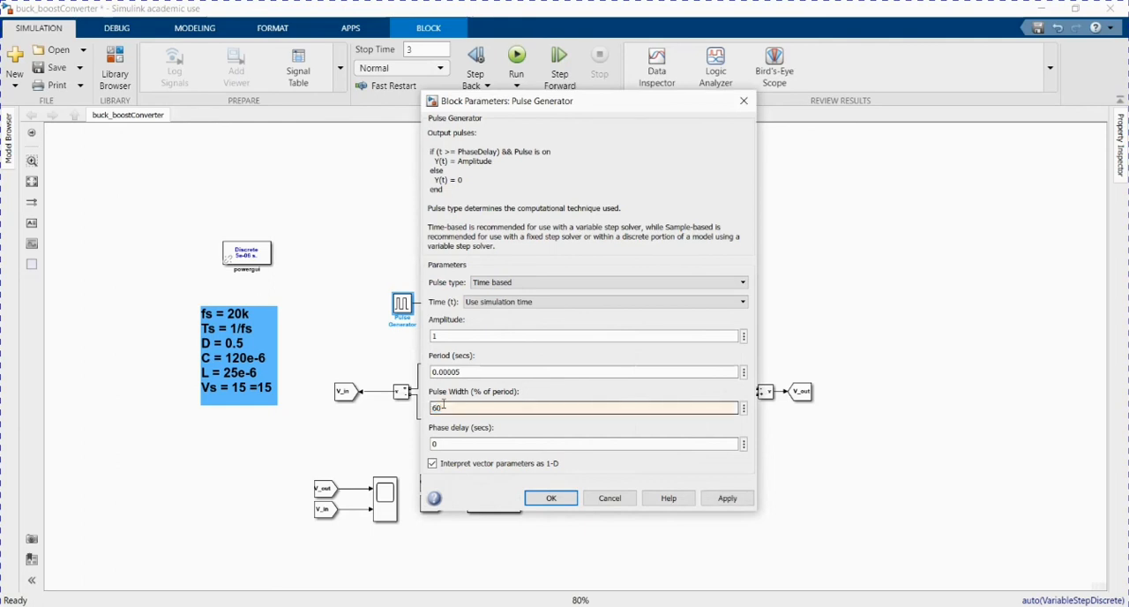
{"action": "left_click", "coordinate": [550, 498]}
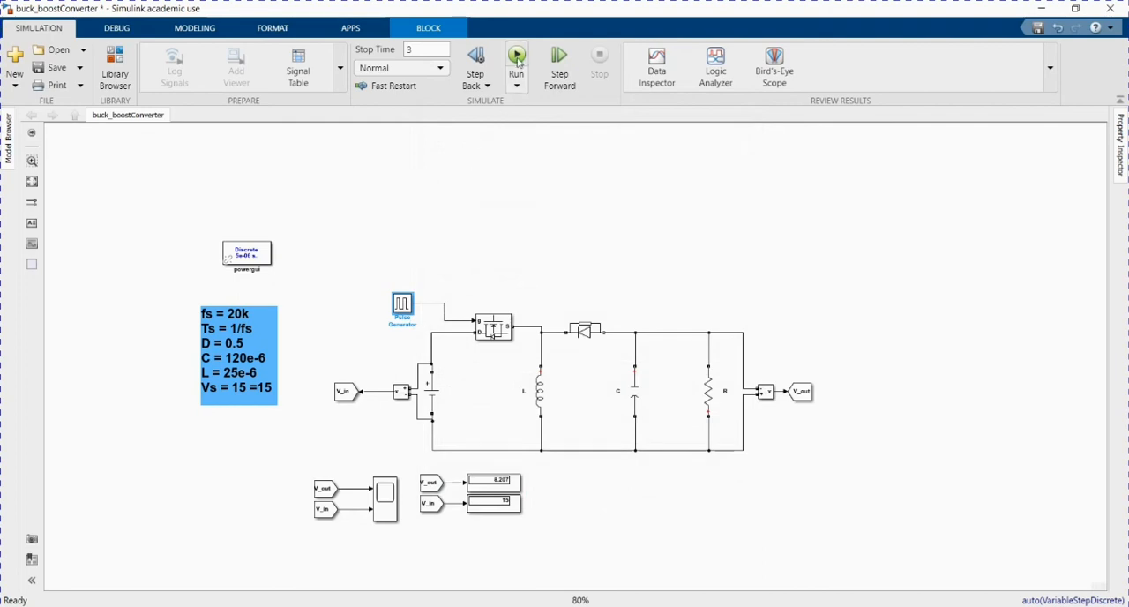
{"action": "left_click", "coordinate": [516, 58]}
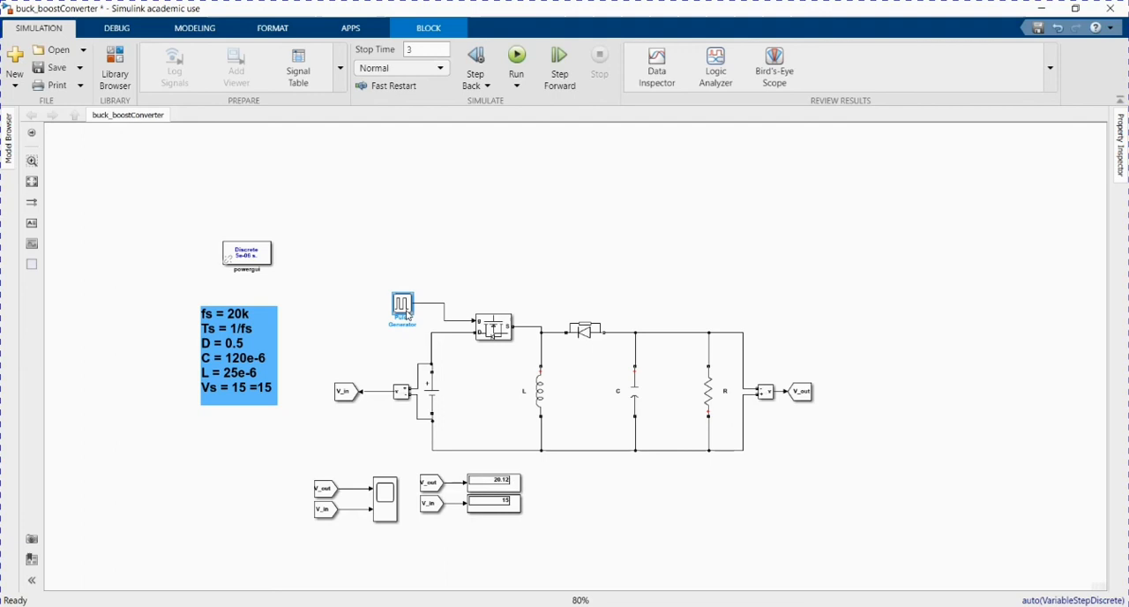
{"action": "double_click", "coordinate": [402, 309]}
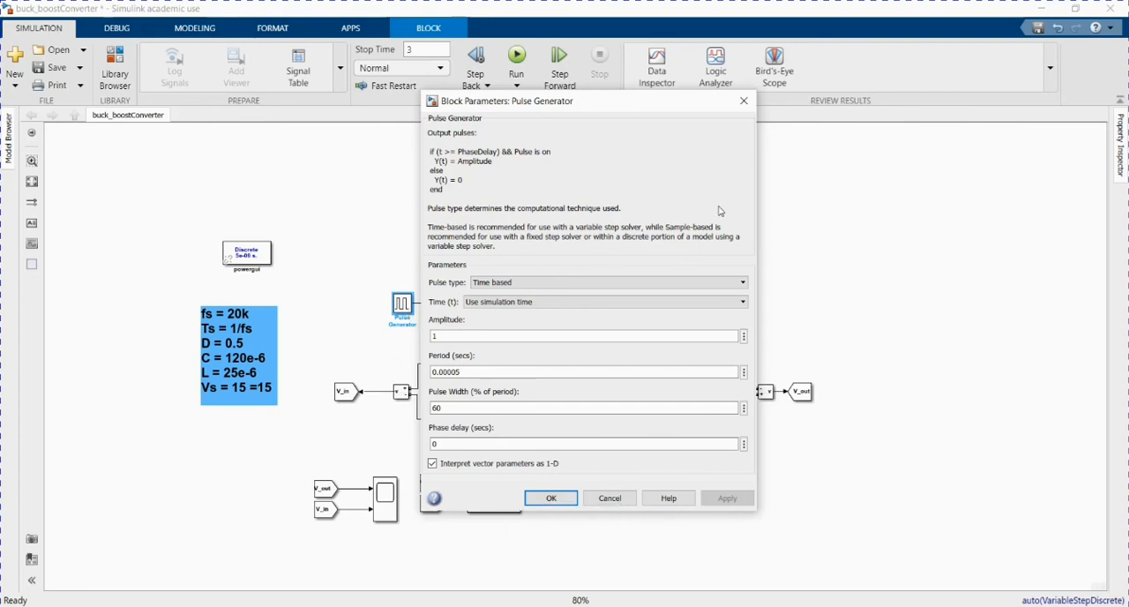
{"action": "left_click", "coordinate": [550, 497]}
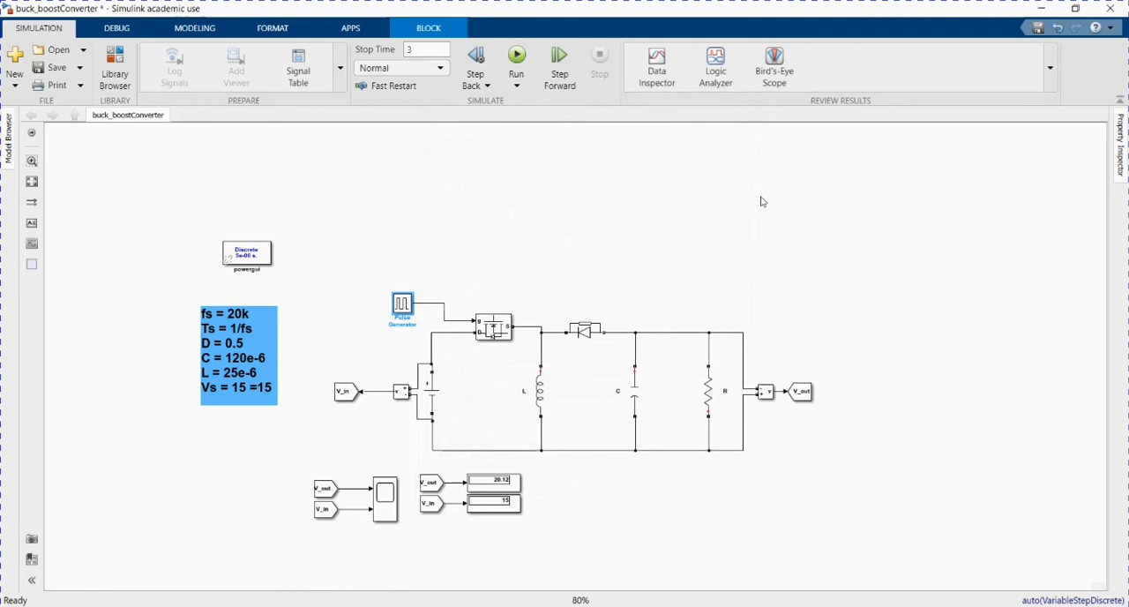